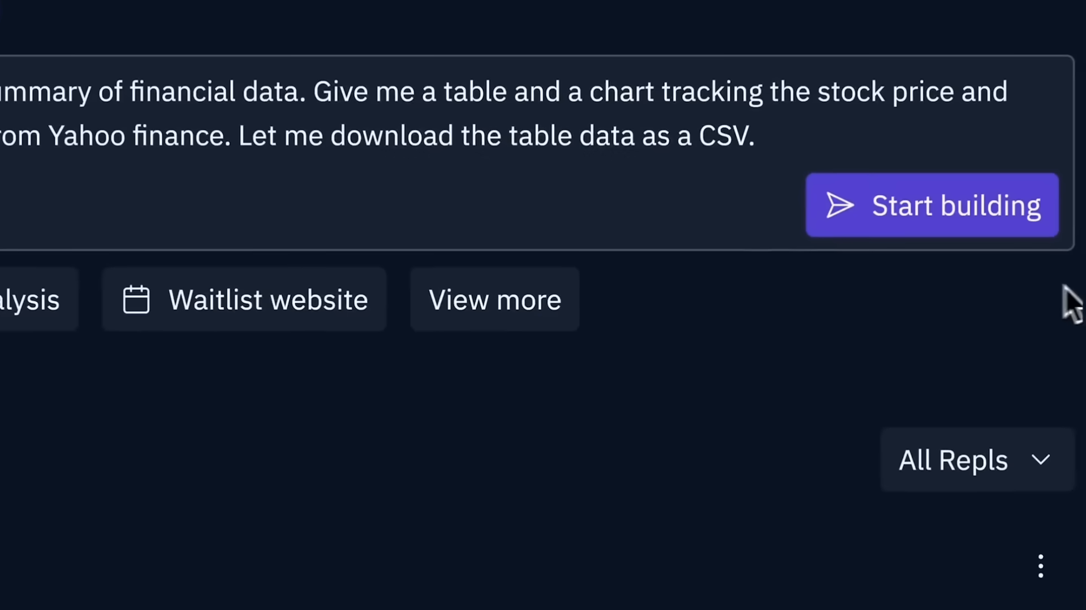
# Start building the stock data visualisation app from the financial-data prompt.
pyautogui.click(931, 205)
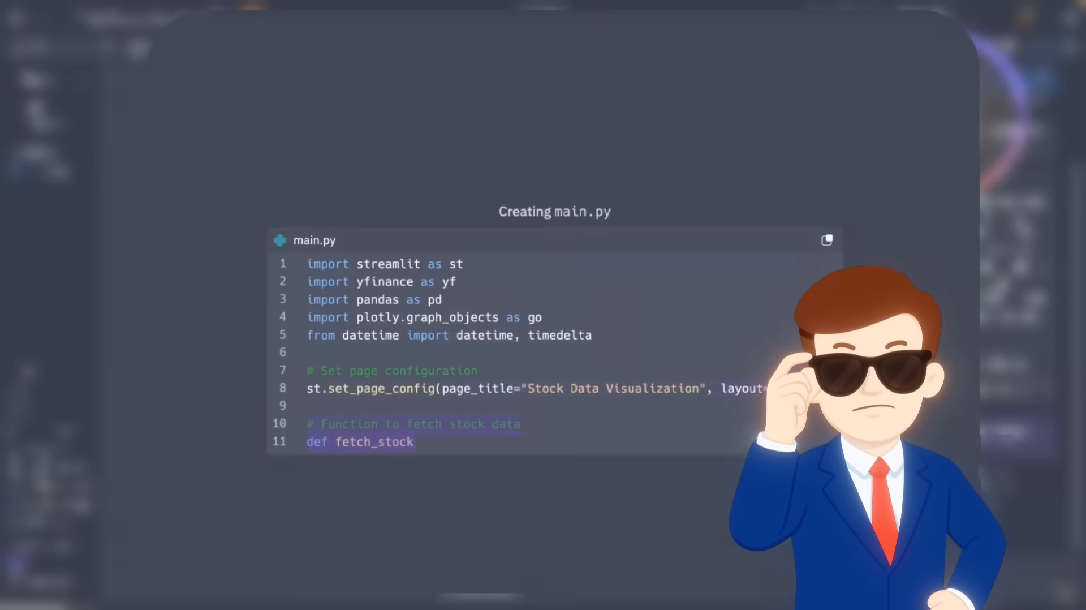
pyautogui.scroll(-3)
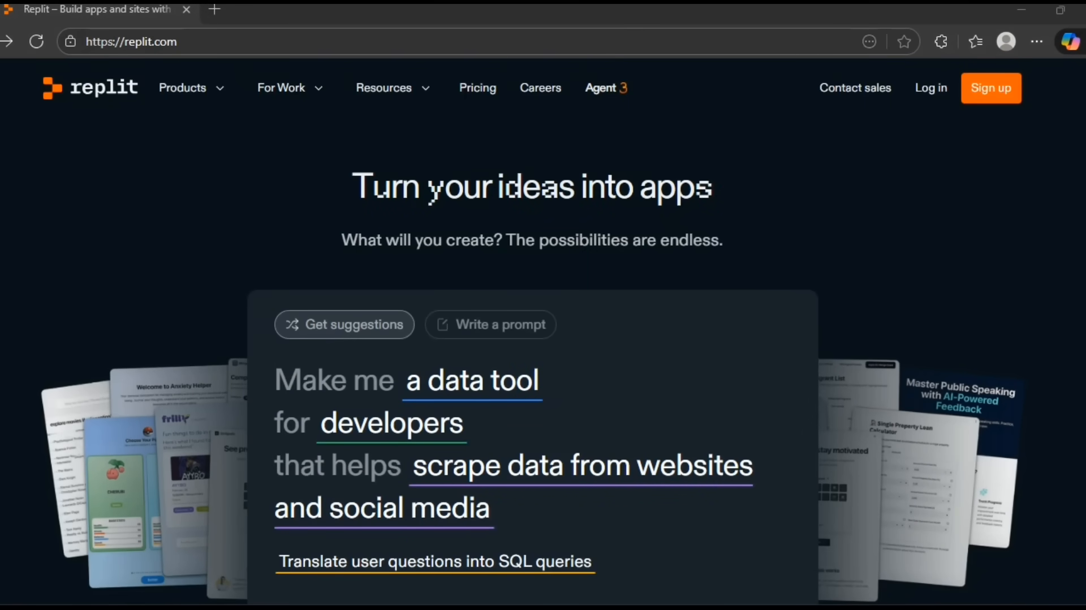
pyautogui.moveTo(1000, 92)
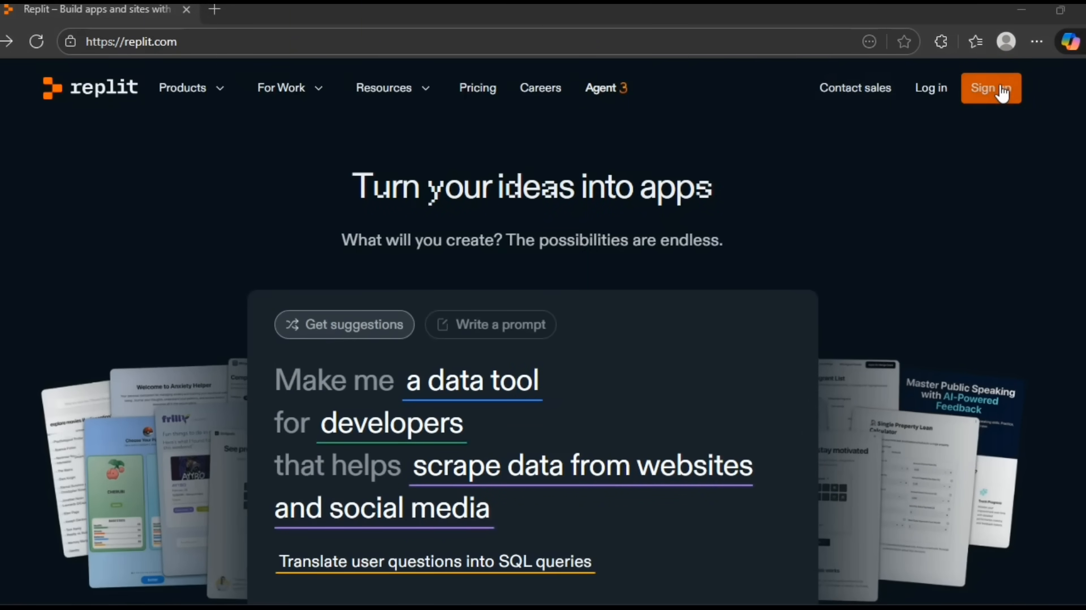
# Sign up for a new Replit account.
pyautogui.click(990, 88)
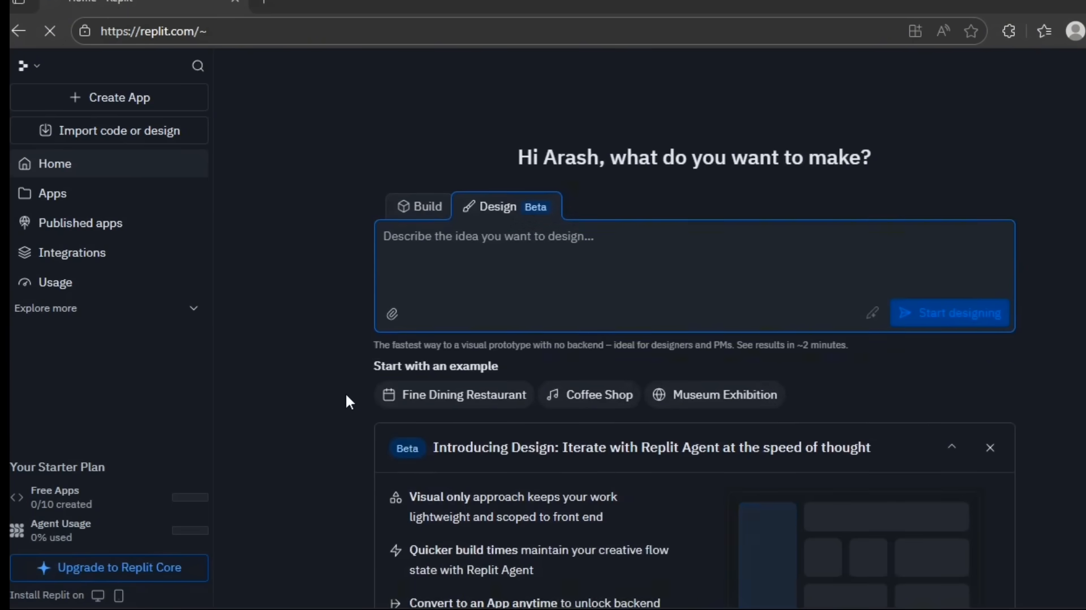
# In Build mode, send 'Make the to-do list app fully functional so tasks are saved' to the Agent.
pyautogui.scroll(-3)
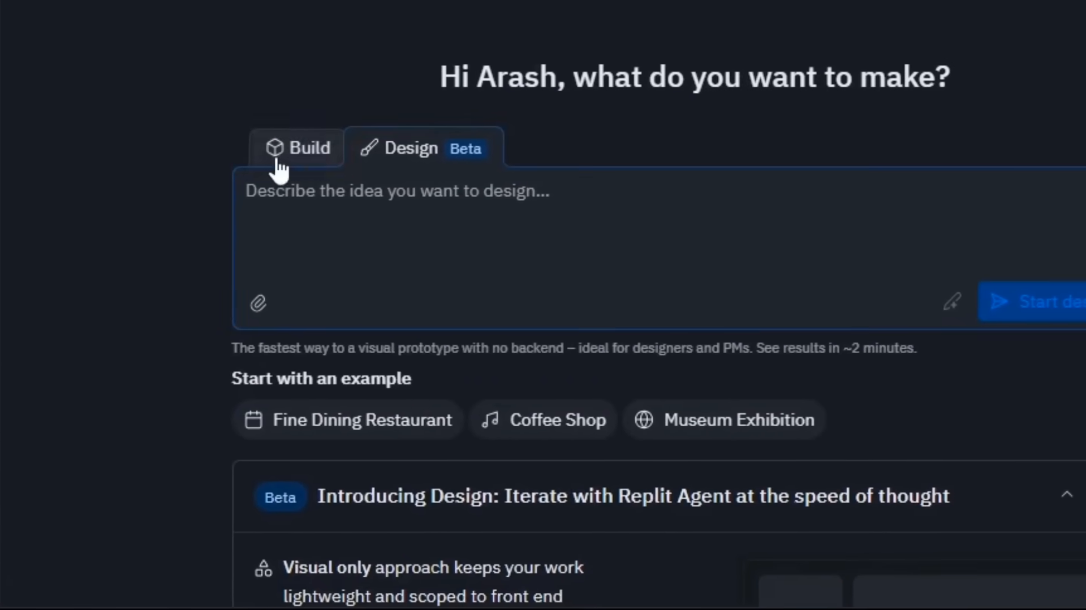
pyautogui.click(298, 148)
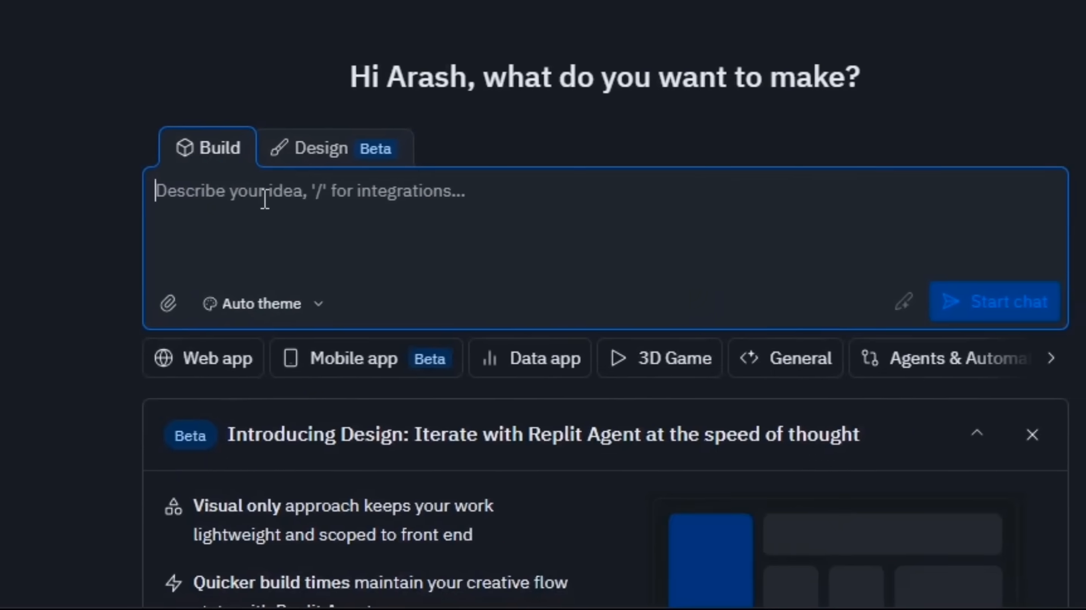
pyautogui.write('Make the to-do list app fully functional so tasks are saved and can be retrieved later.')
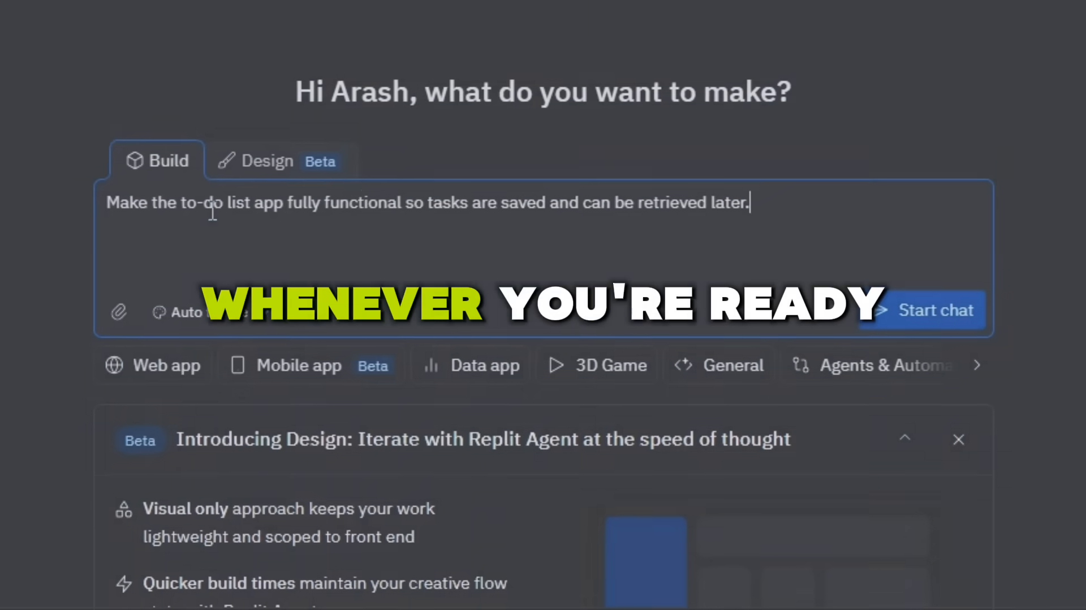
pyautogui.click(923, 310)
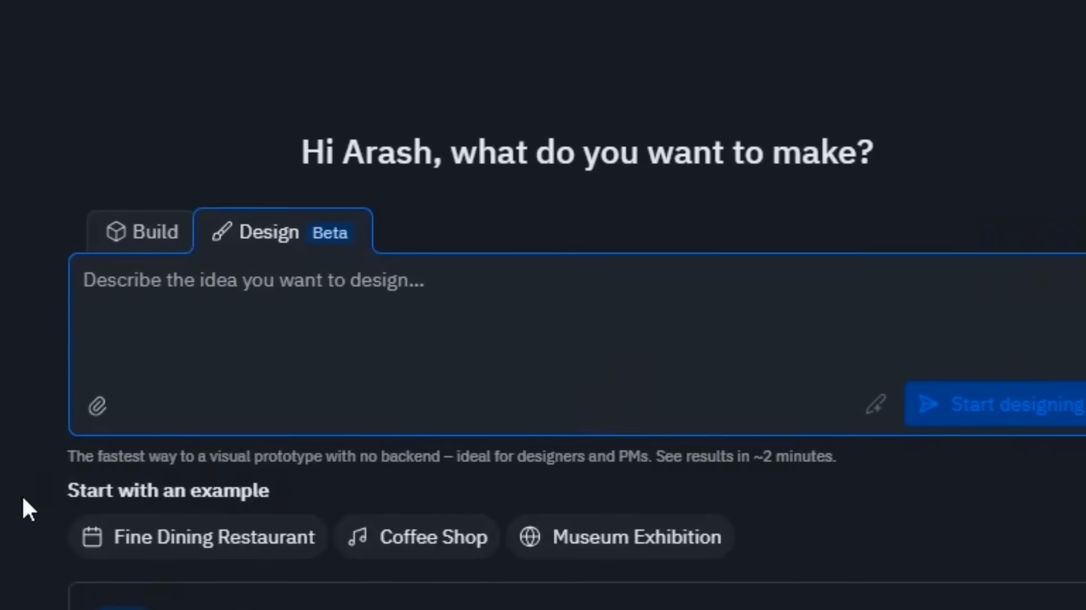
pyautogui.scroll(-3)
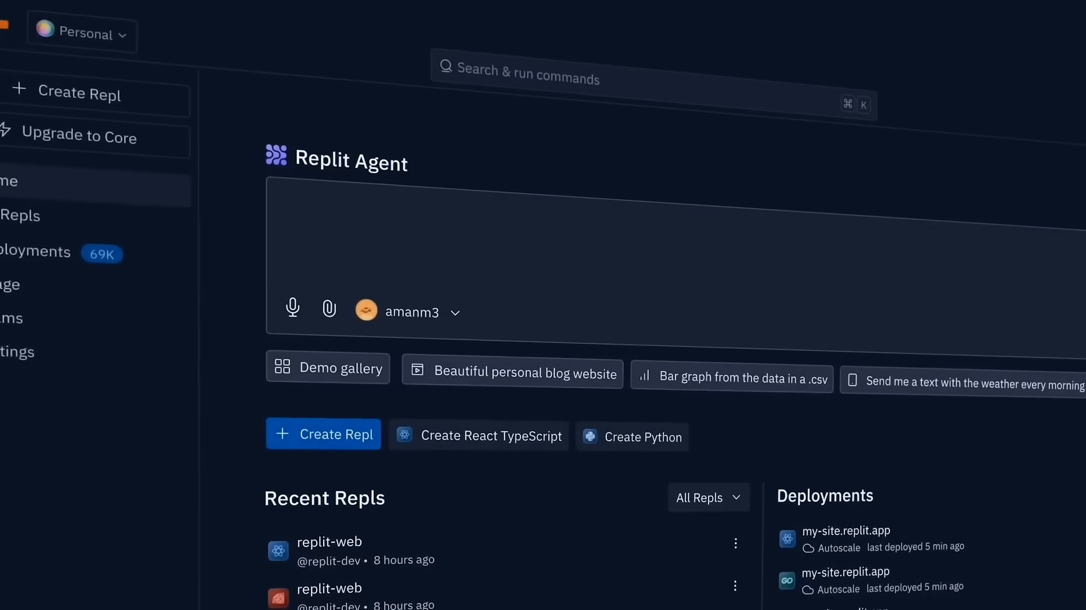
# Enter the stock-ticker price history prompt and scroll through the Agent's build progress.
pyautogui.write("Create an app that takes a stock ticker and beautifully visualizes it's price history and financials.")
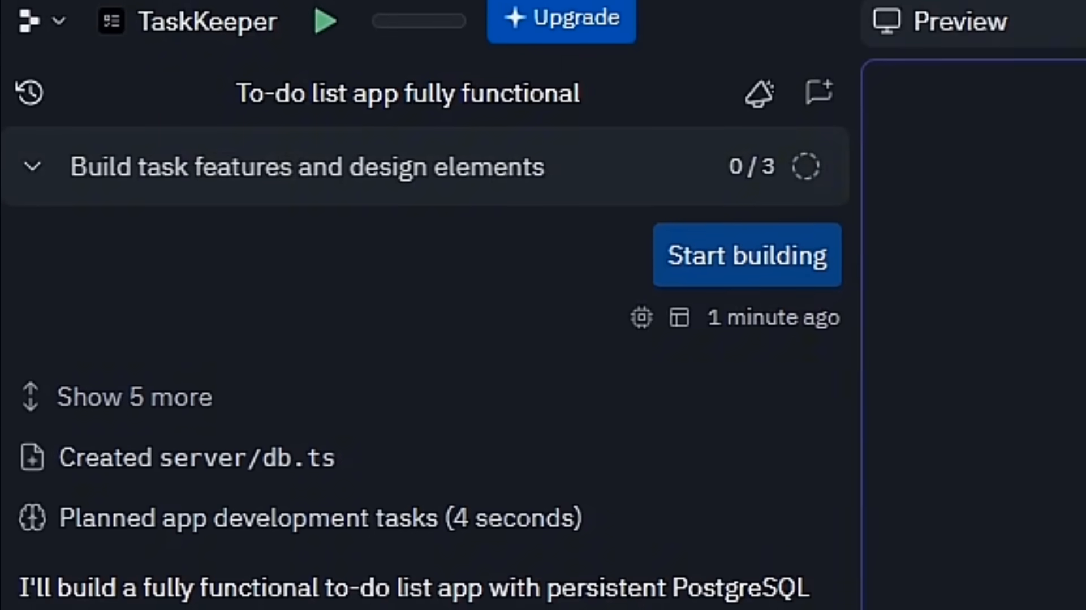
pyautogui.scroll(-3)
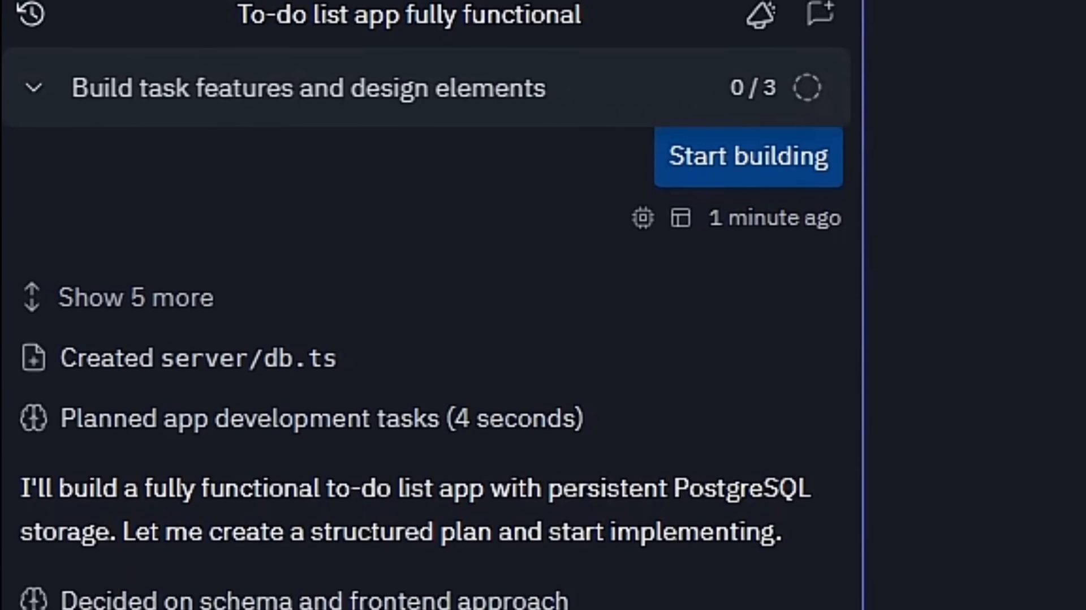
pyautogui.scroll(-3)
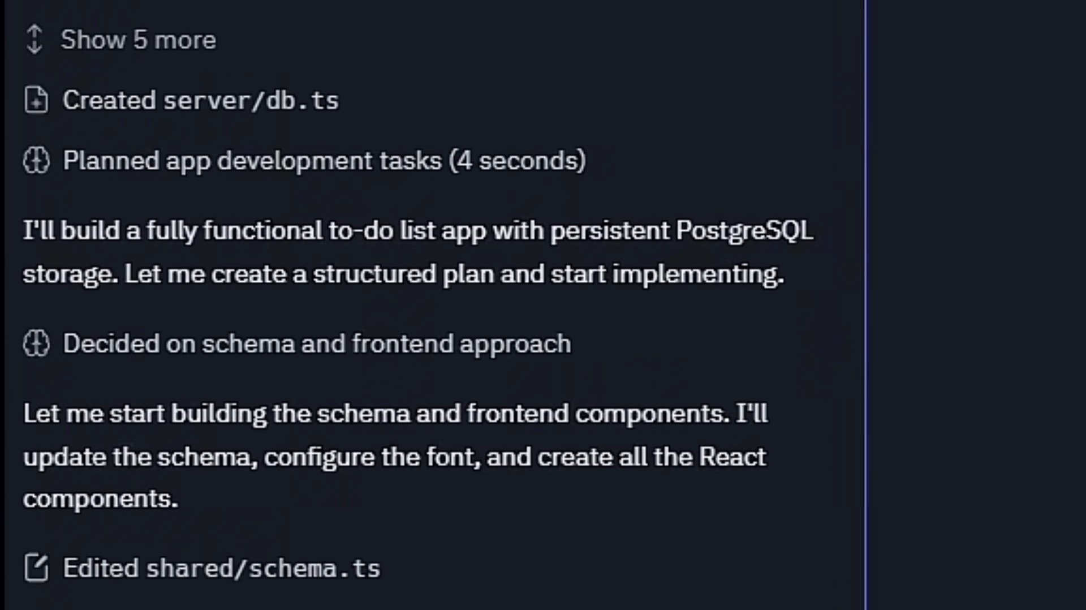
pyautogui.scroll(-3)
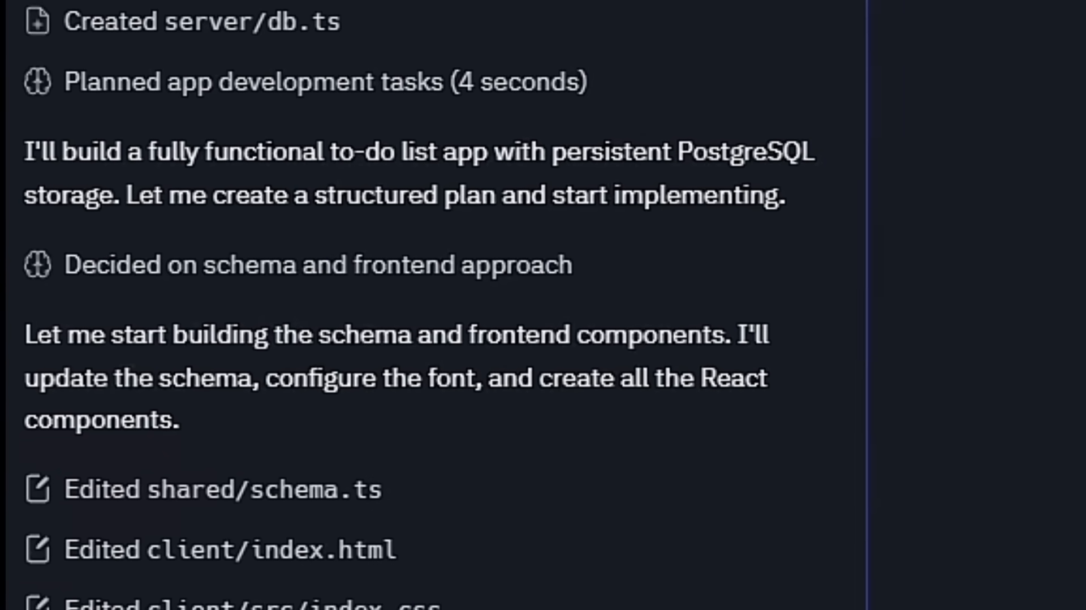
pyautogui.scroll(-3)
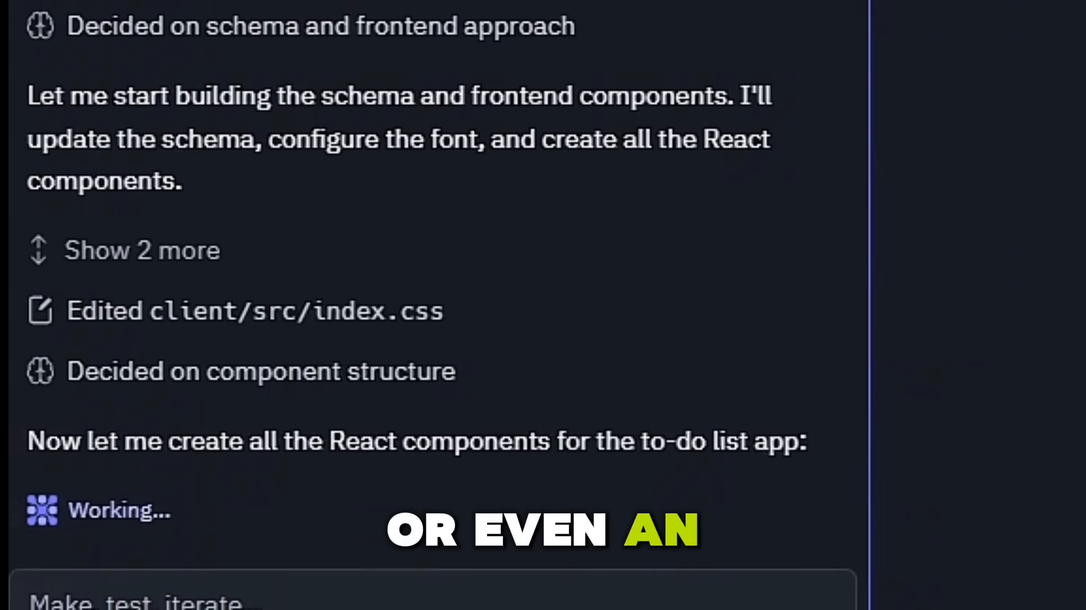
pyautogui.scroll(-3)
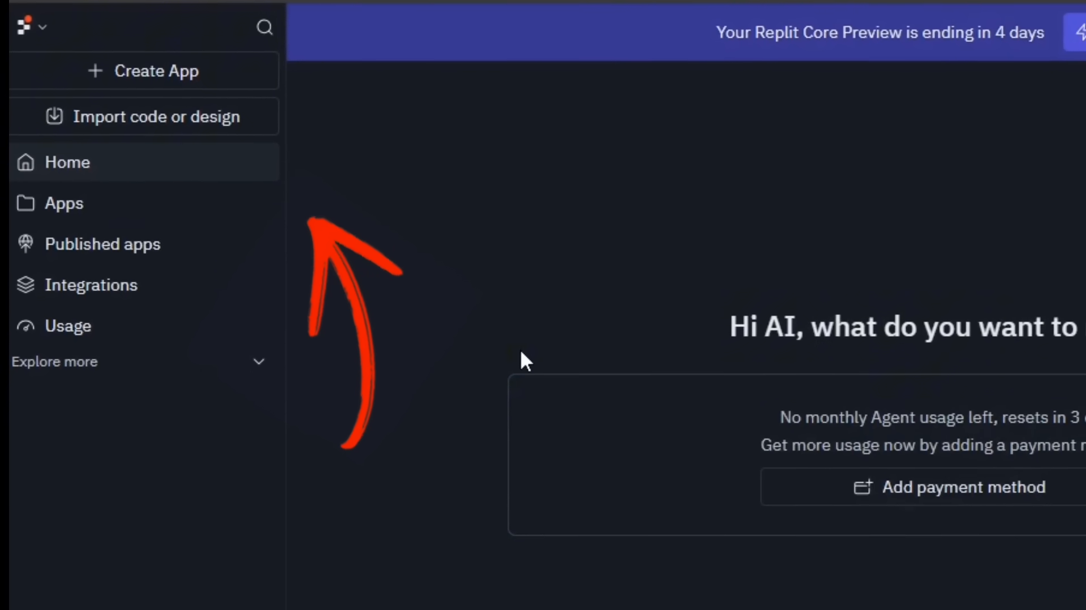
pyautogui.scroll(-3)
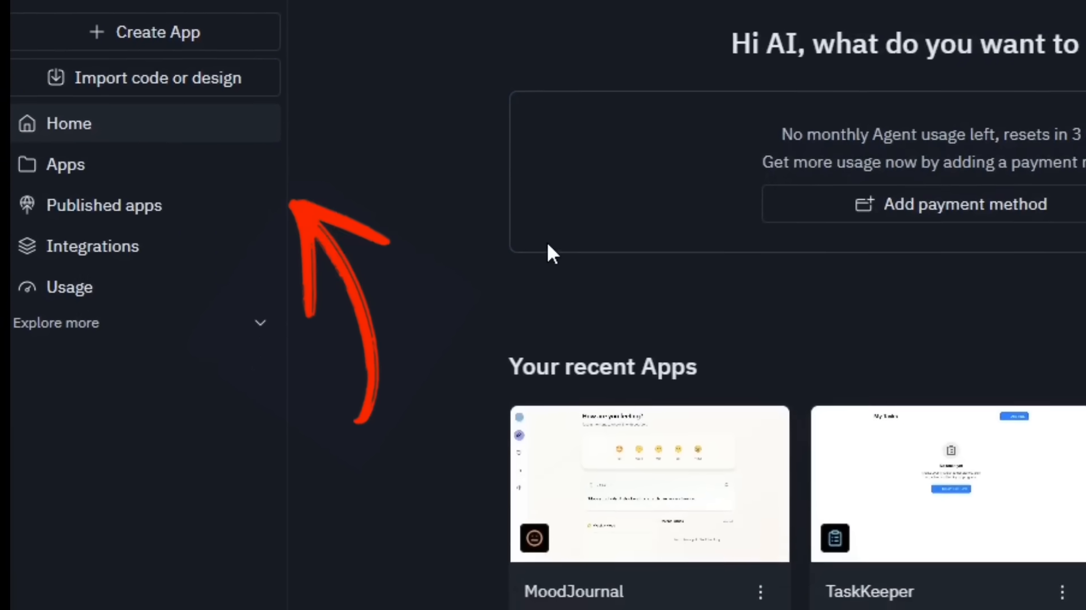
pyautogui.scroll(-3)
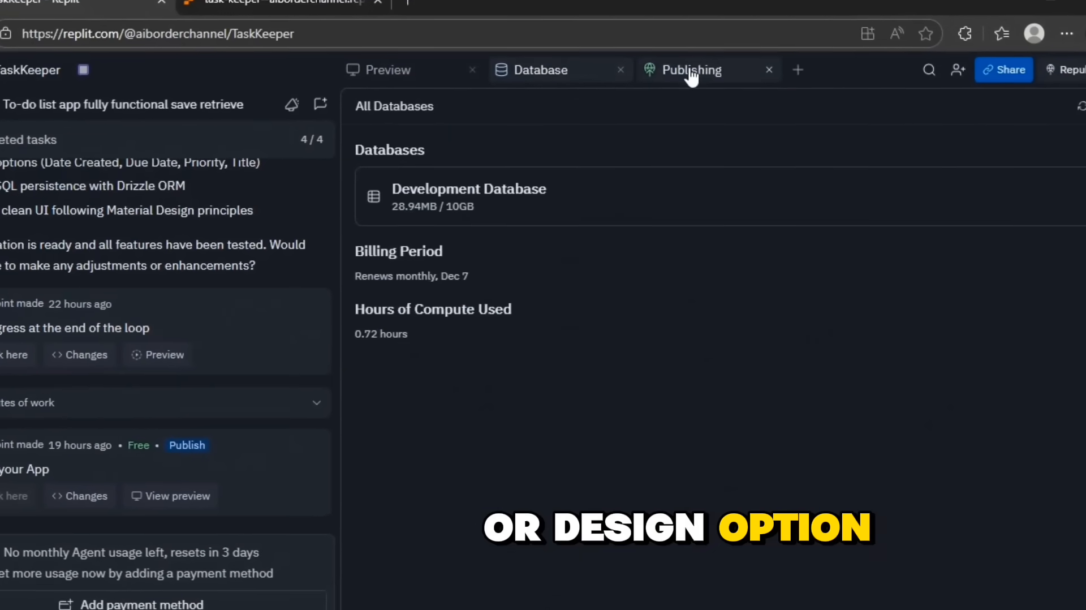
pyautogui.click(691, 70)
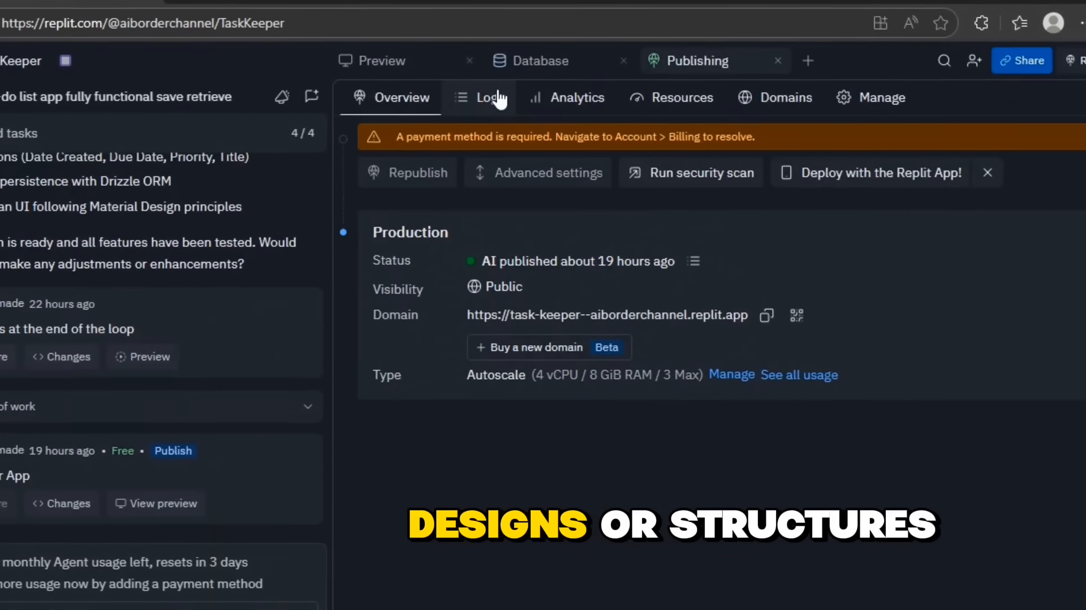
pyautogui.click(485, 97)
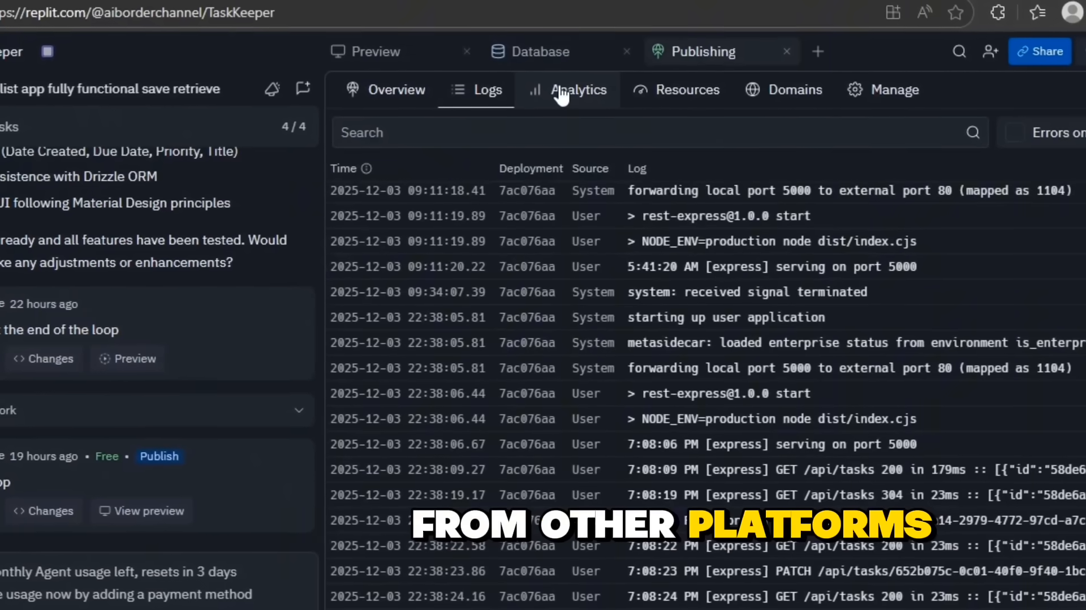
pyautogui.click(577, 89)
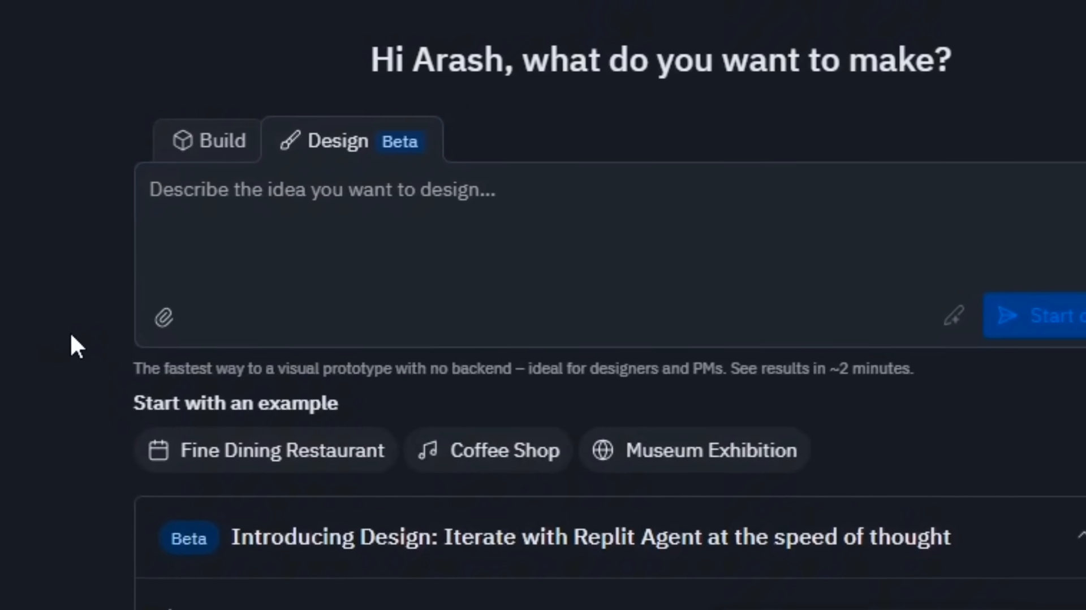
# Type 'Make the to-do list app fully functional so tasks are saved' into the Build prompt.
pyautogui.click(213, 139)
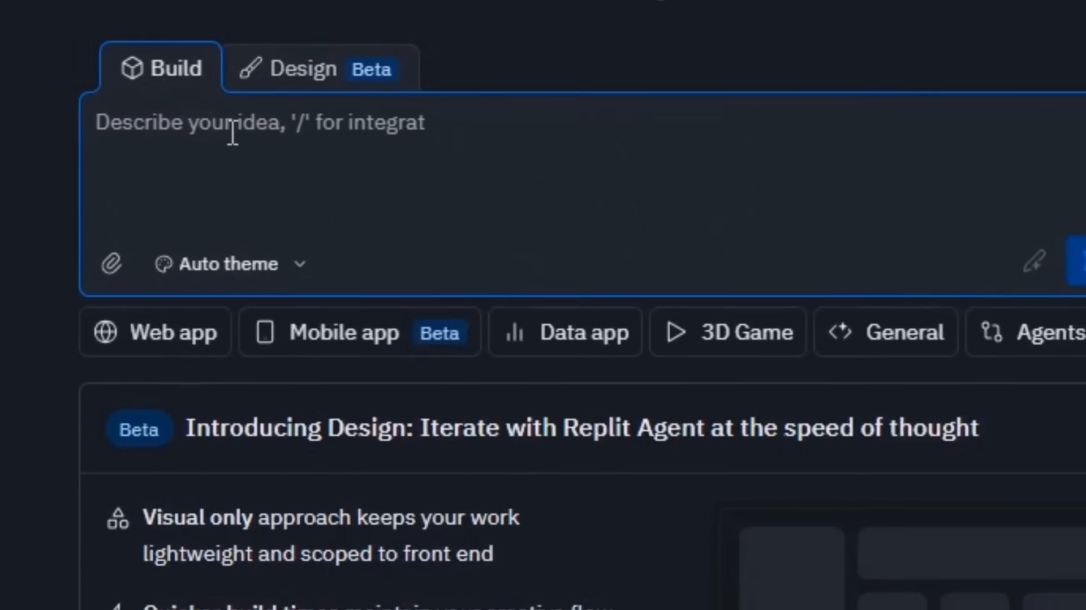
pyautogui.write('Make the to-do list app fully functional so tasks are saved and can be retrieved later')
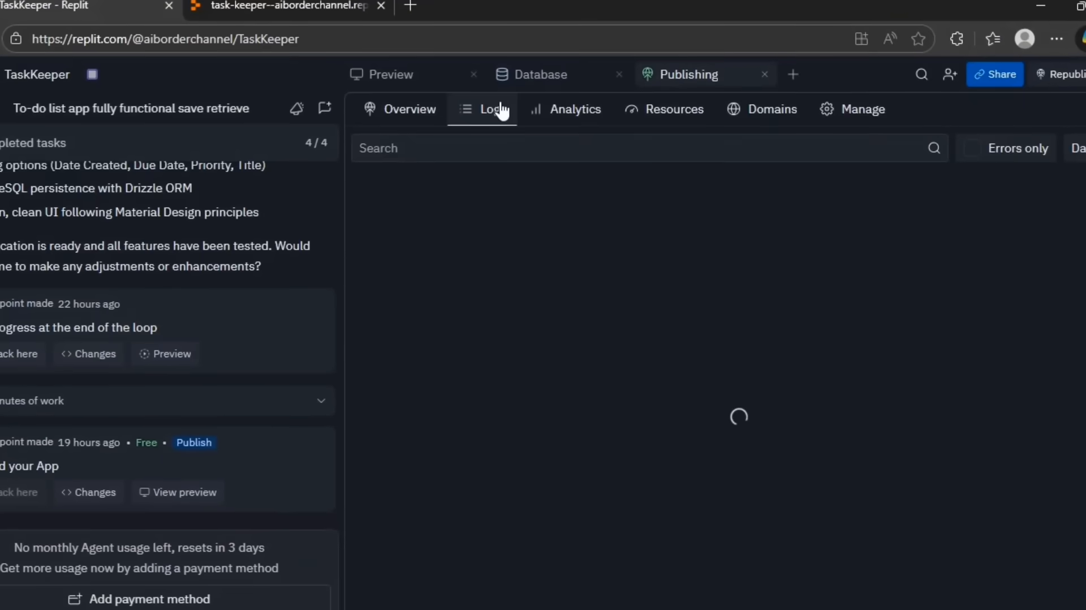
# Check the deployment's Analytics and Resources panes, then view the live TaskKeeper site.
pyautogui.click(576, 109)
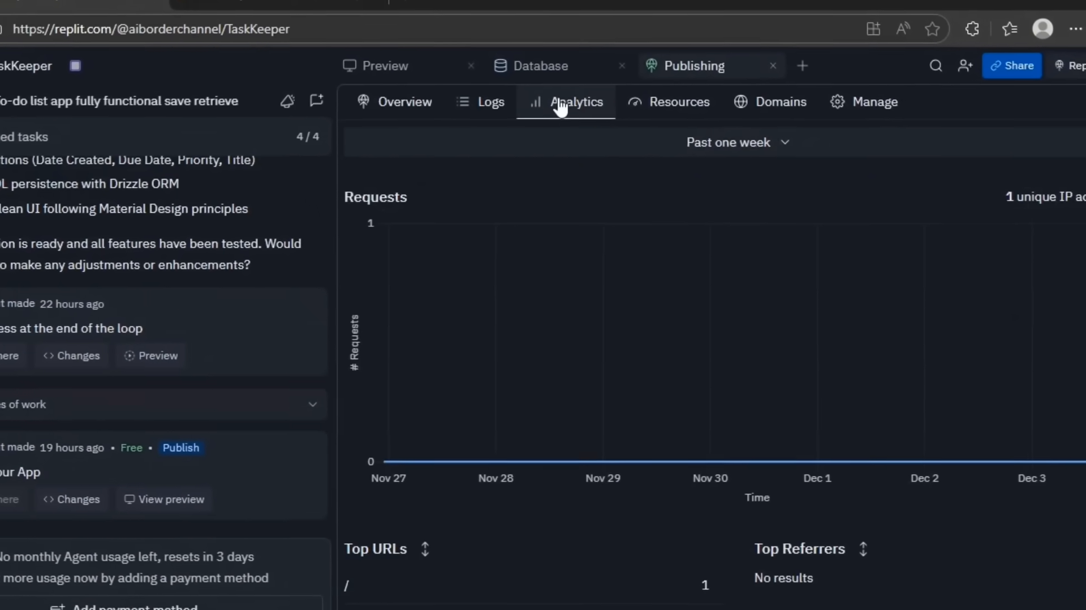
pyautogui.click(676, 102)
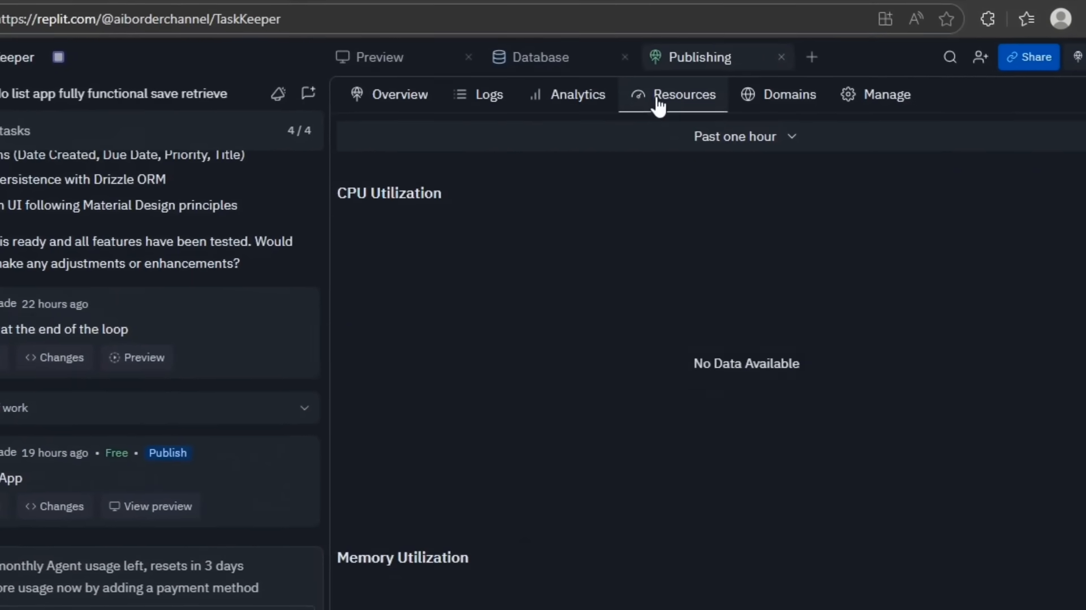
pyautogui.click(397, 94)
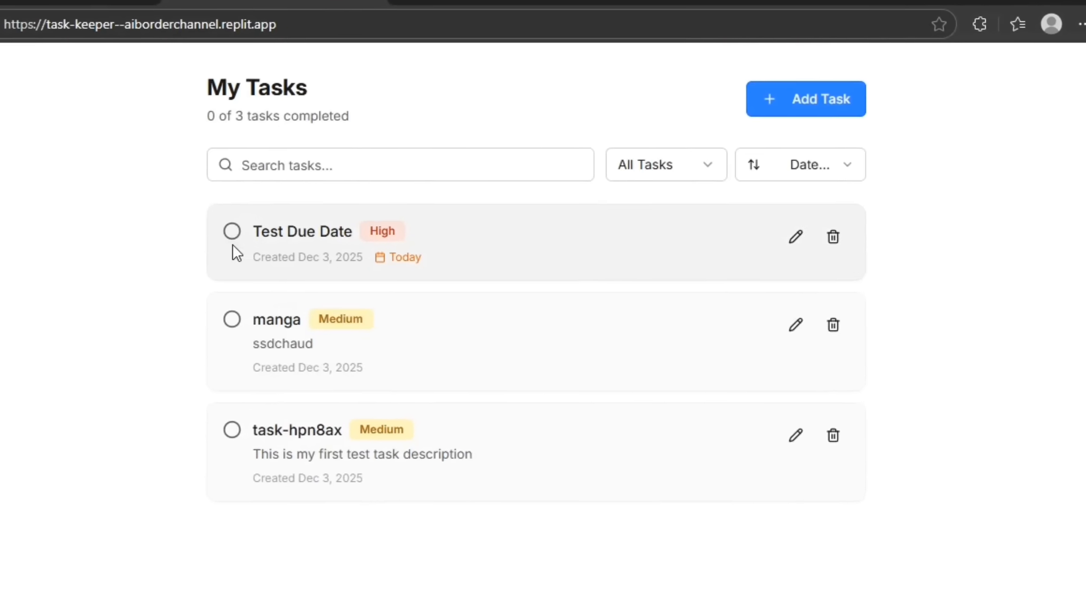
# Mark the Test Due Date task completed on the live TaskKeeper page.
pyautogui.click(232, 231)
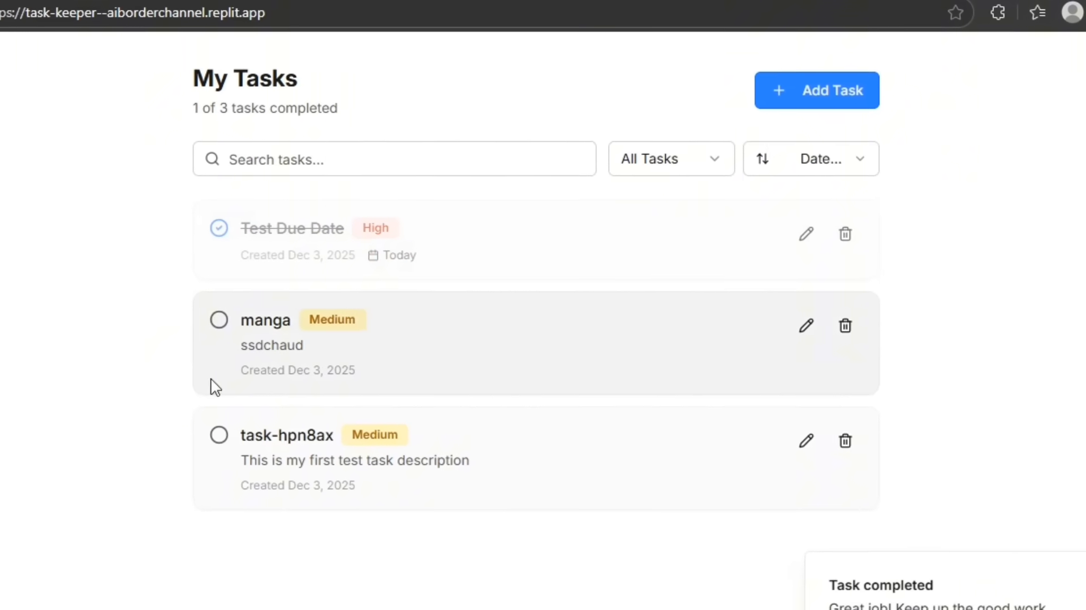
pyautogui.click(219, 319)
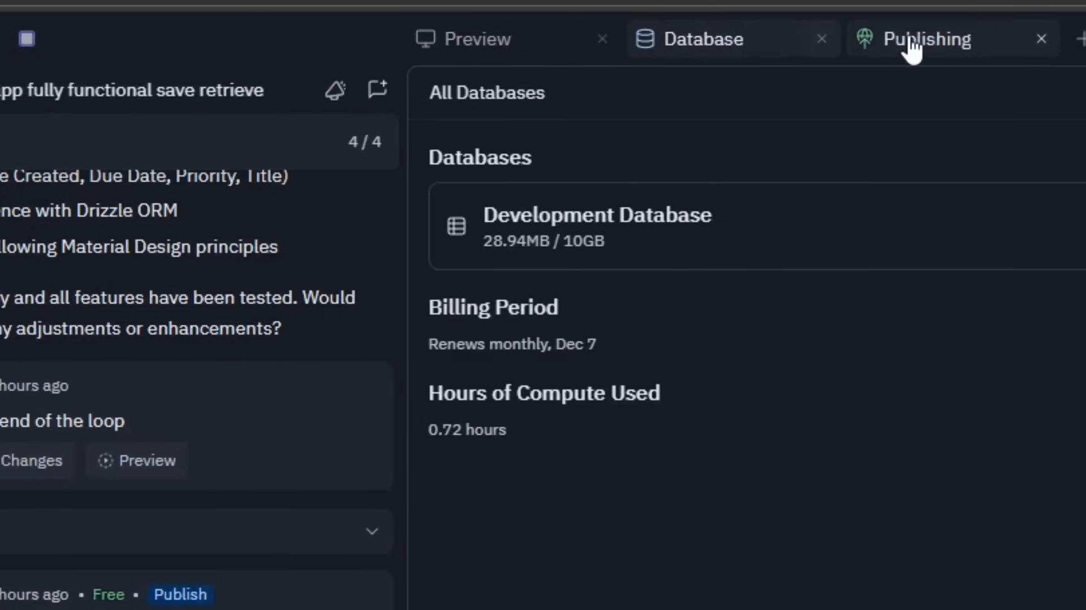
# Review the TaskKeeper deployment's Overview, Logs, Analytics and Resources panes in turn.
pyautogui.click(920, 38)
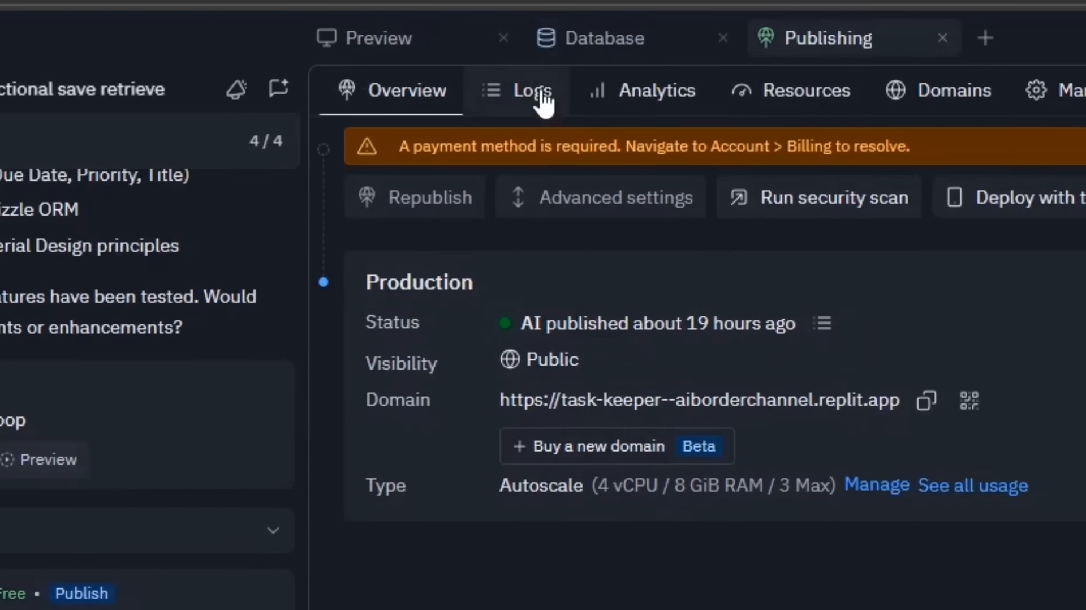
pyautogui.click(529, 91)
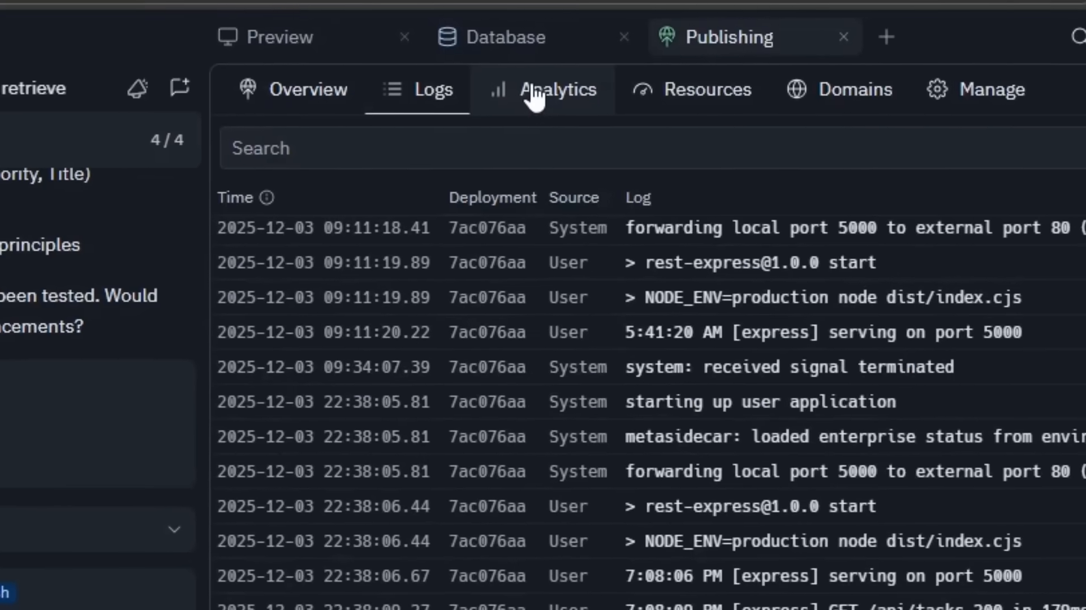
pyautogui.click(555, 90)
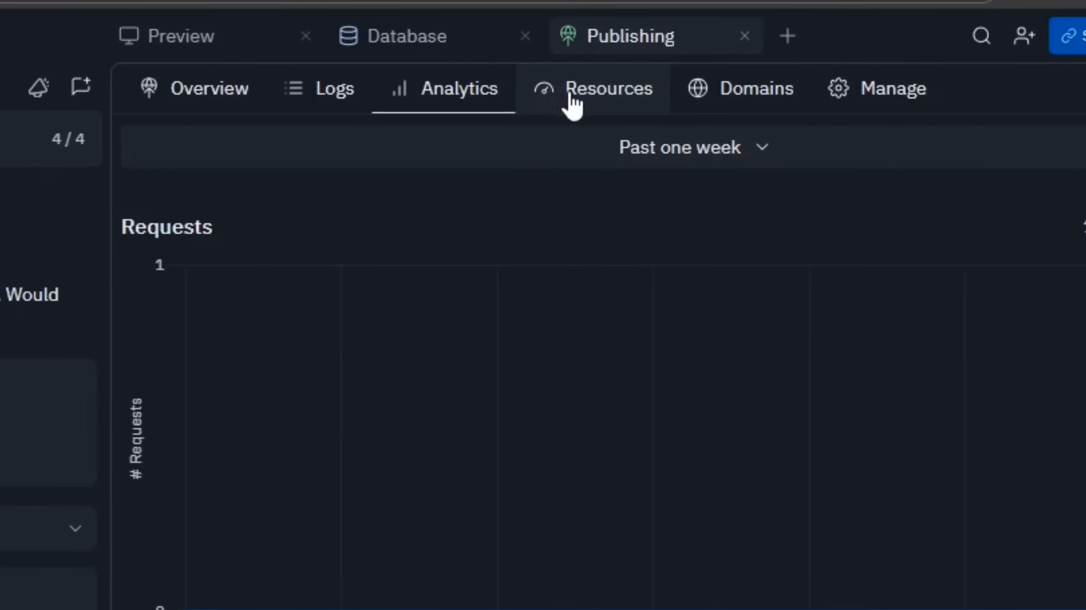
pyautogui.click(107, 87)
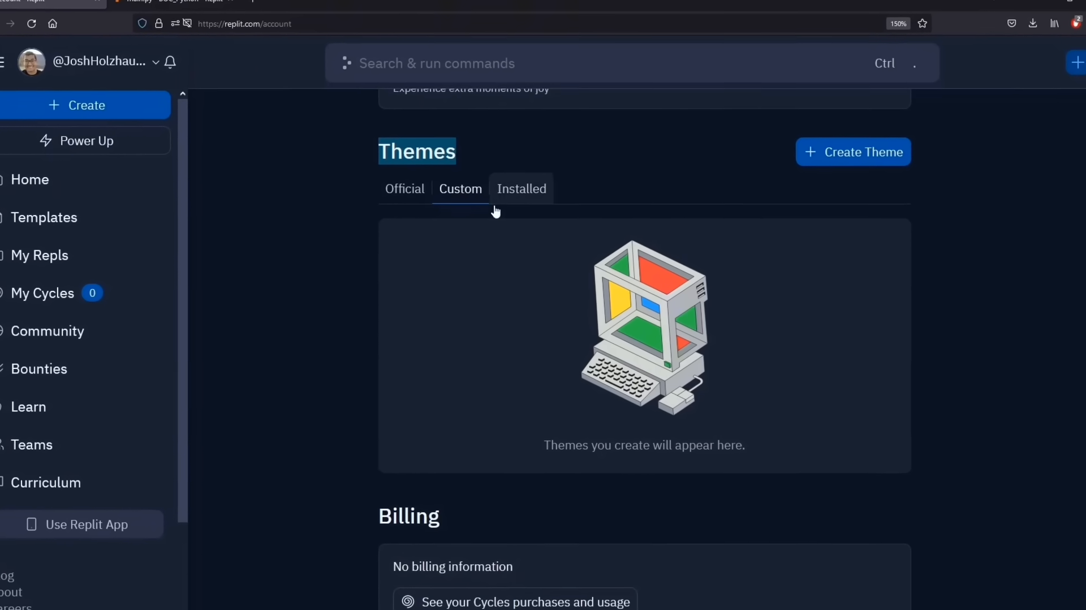
# Browse the account's Themes settings and switch the interface to the Light theme.
pyautogui.click(853, 151)
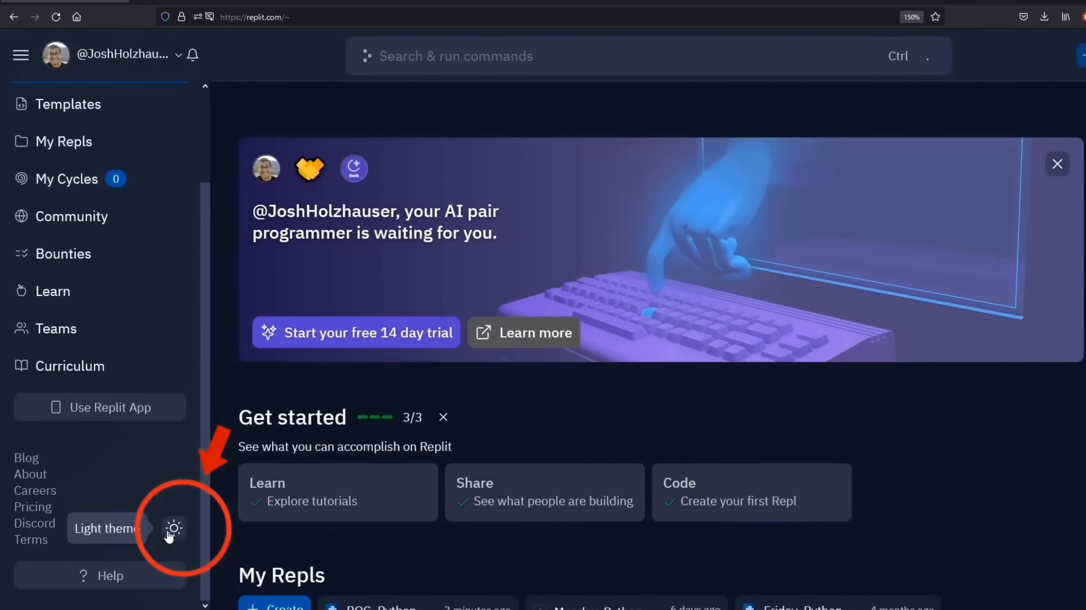
pyautogui.click(174, 527)
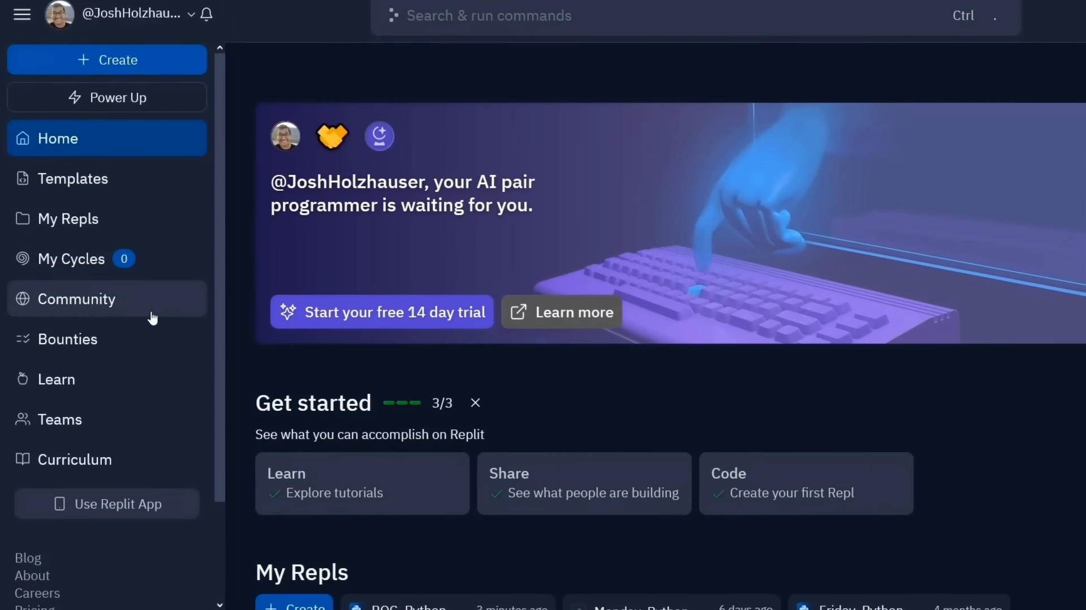
pyautogui.click(130, 12)
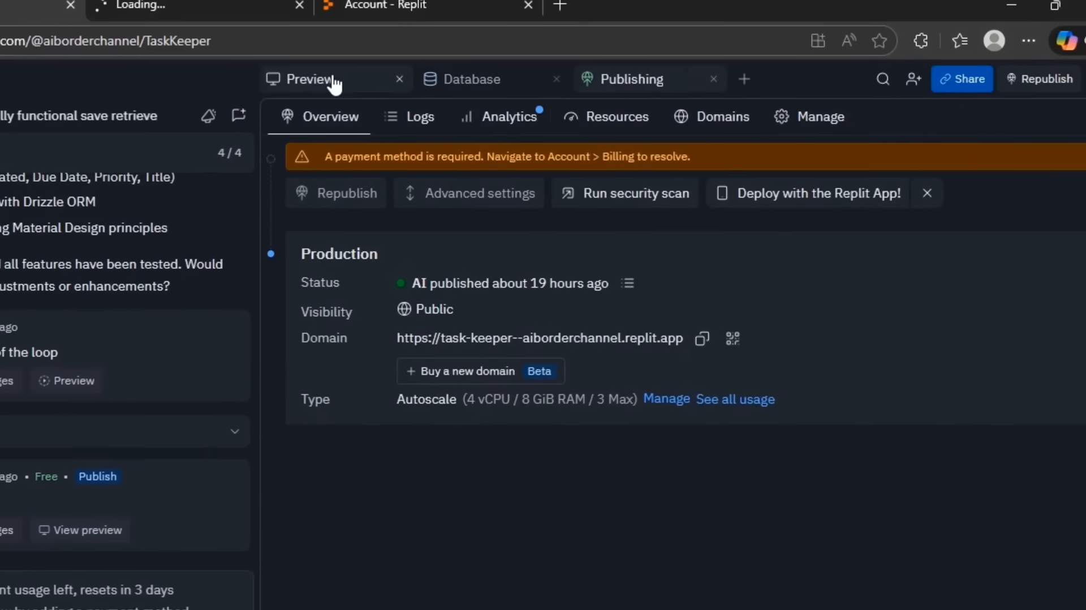
# Show the Preview, scroll the Autoscale deploy options, and open the replit.app link in a new tab.
pyautogui.click(472, 79)
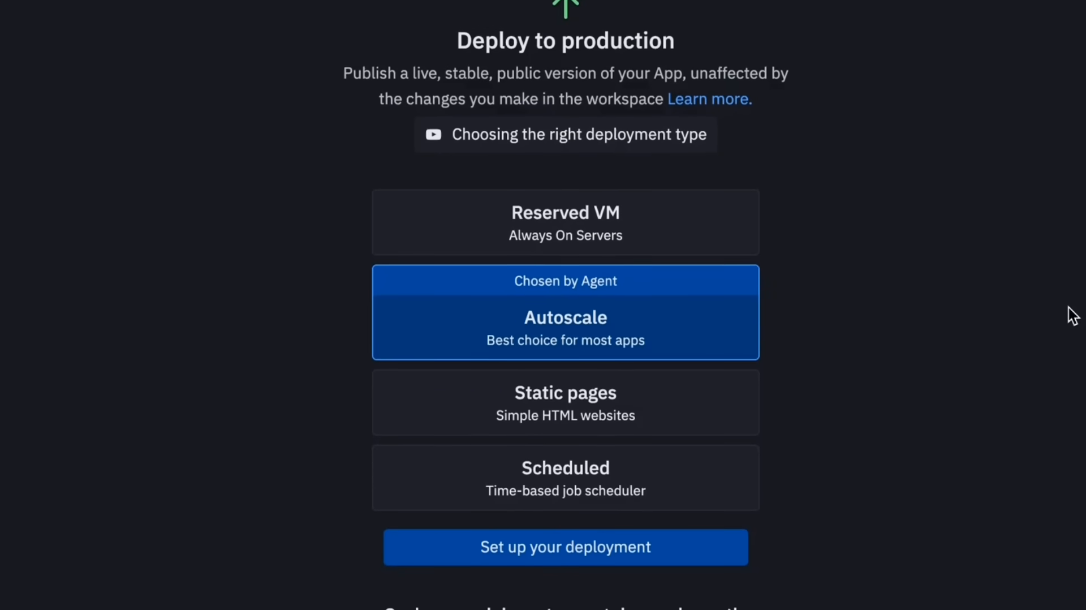
pyautogui.scroll(-3)
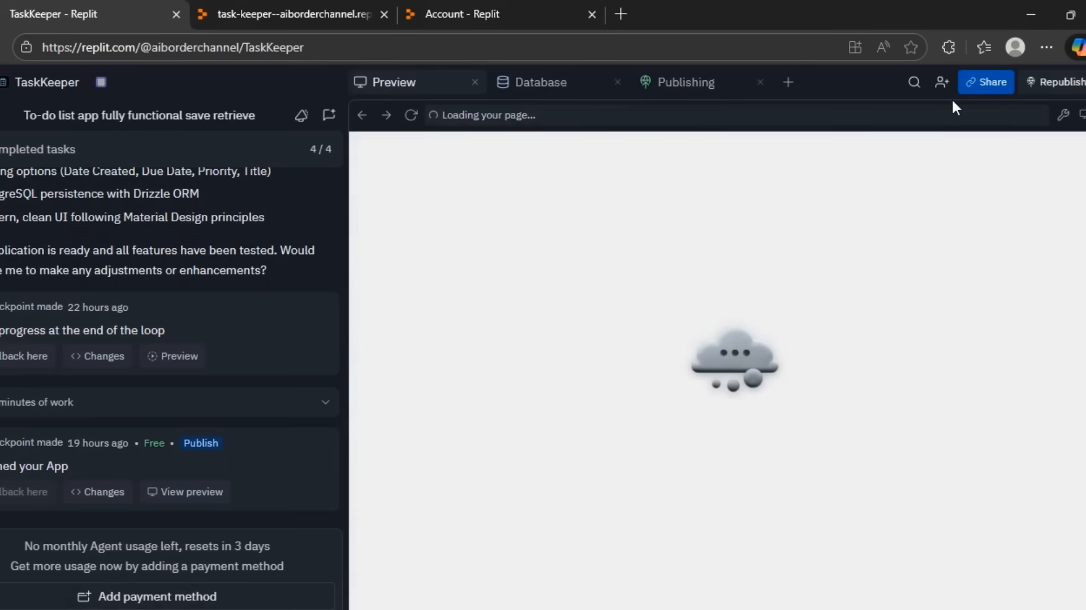
pyautogui.click(686, 82)
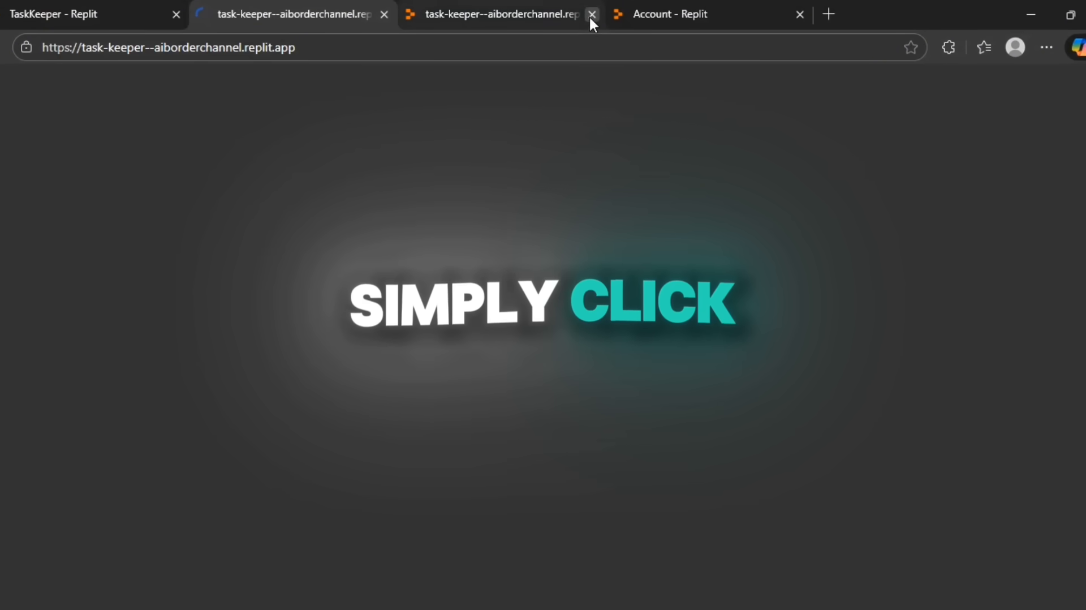
# Close the duplicate tab and tick the Test Due Date and manga tasks as completed.
pyautogui.click(593, 15)
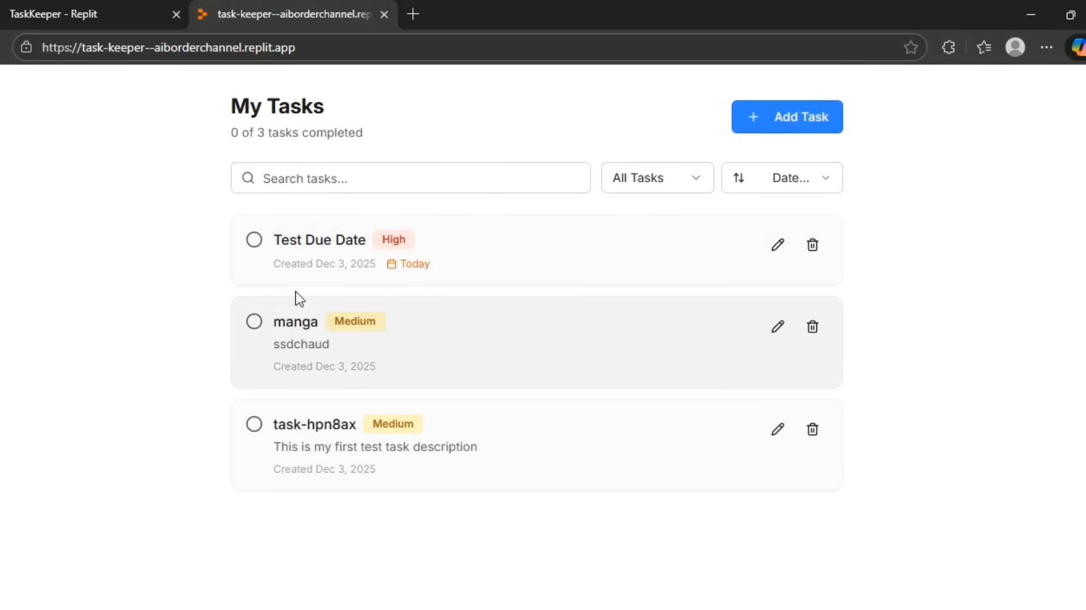
pyautogui.click(254, 239)
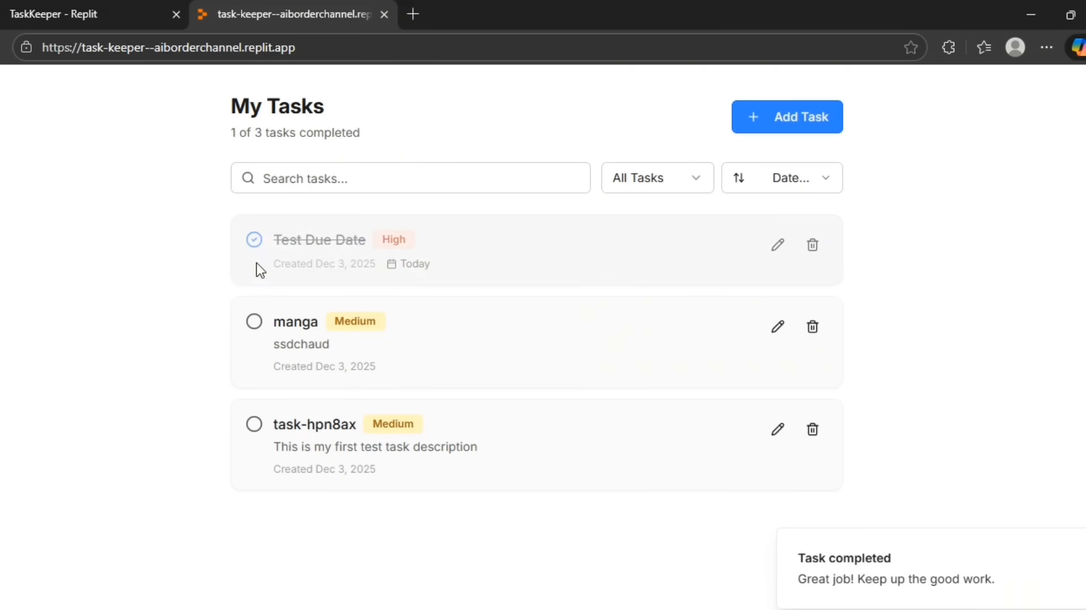
pyautogui.click(253, 322)
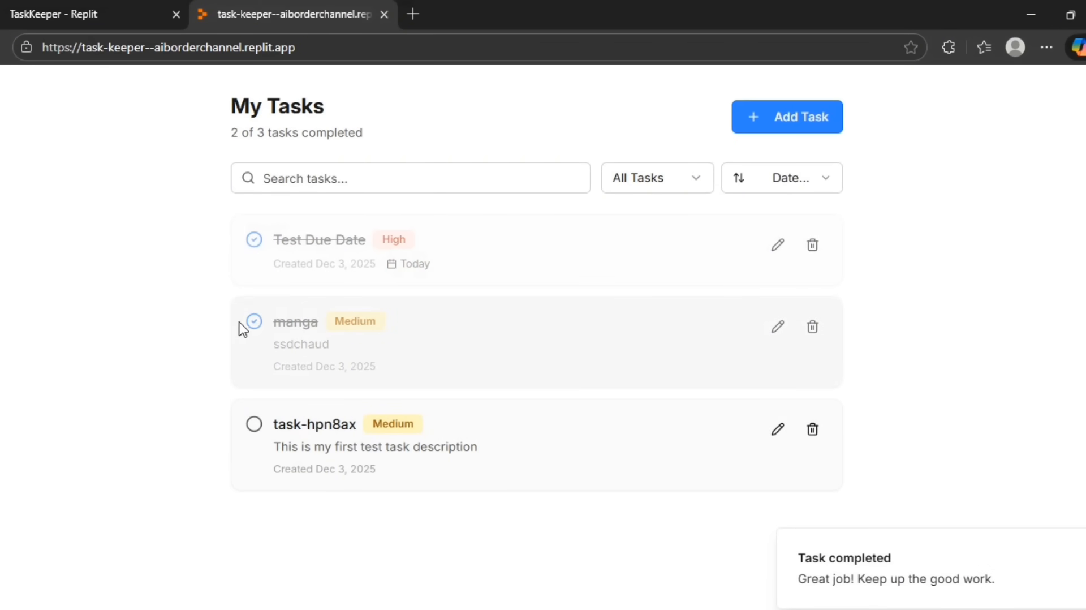